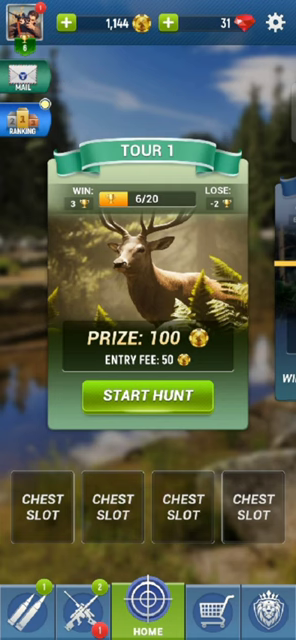
Step: Bring up the game Settings on the account tab from the home screen gear
left_click(274, 20)
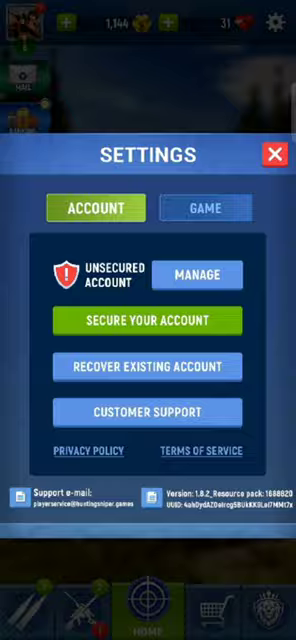
Step: Choose Recover Existing Account, then Recover with Facebook to start the Facebook sync
left_click(148, 366)
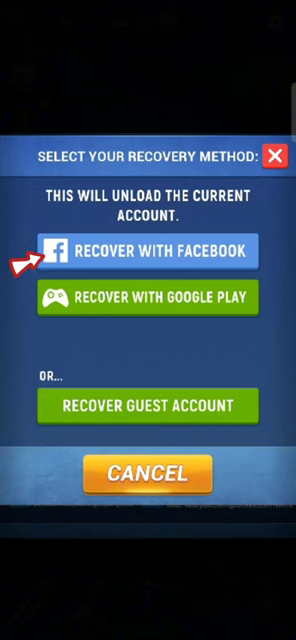
left_click(148, 248)
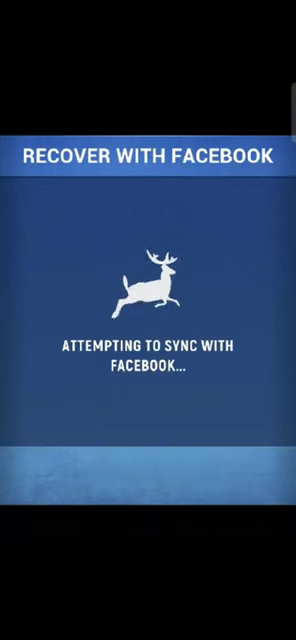